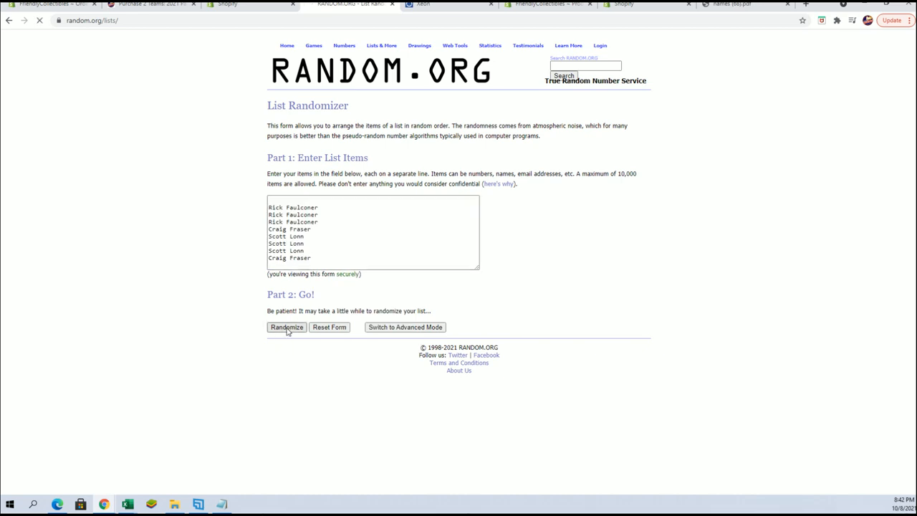
Step: Randomize the eight-name list, then re-shuffle it repeatedly to reach seven randomizations
{"action": "left_click", "coordinate": [286, 327]}
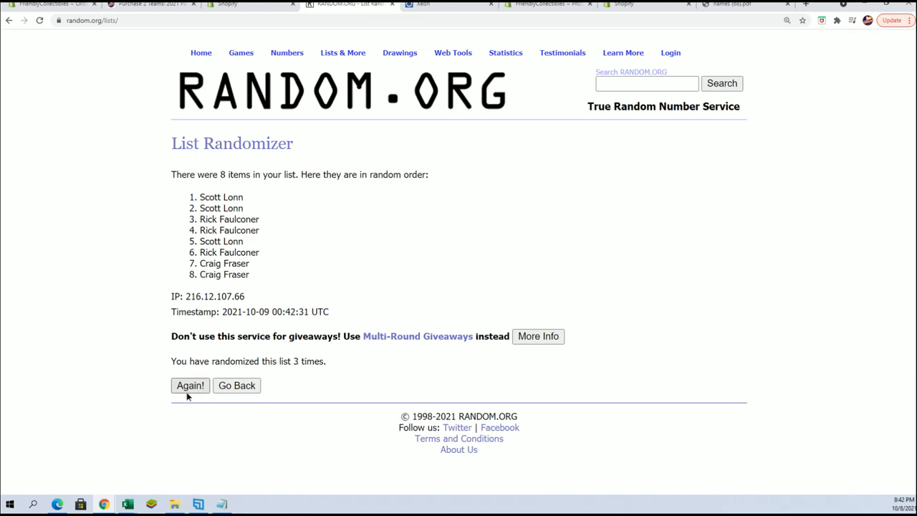
{"action": "left_click", "coordinate": [190, 385]}
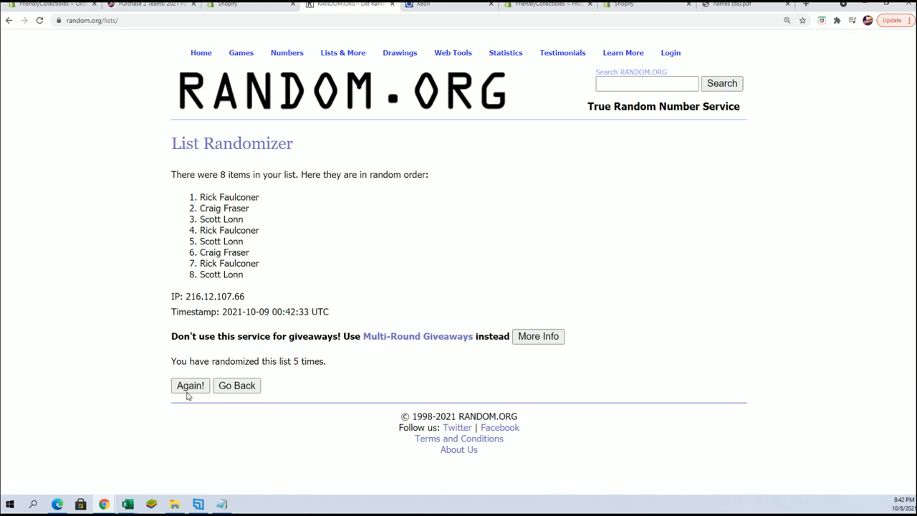
{"action": "left_click", "coordinate": [190, 386]}
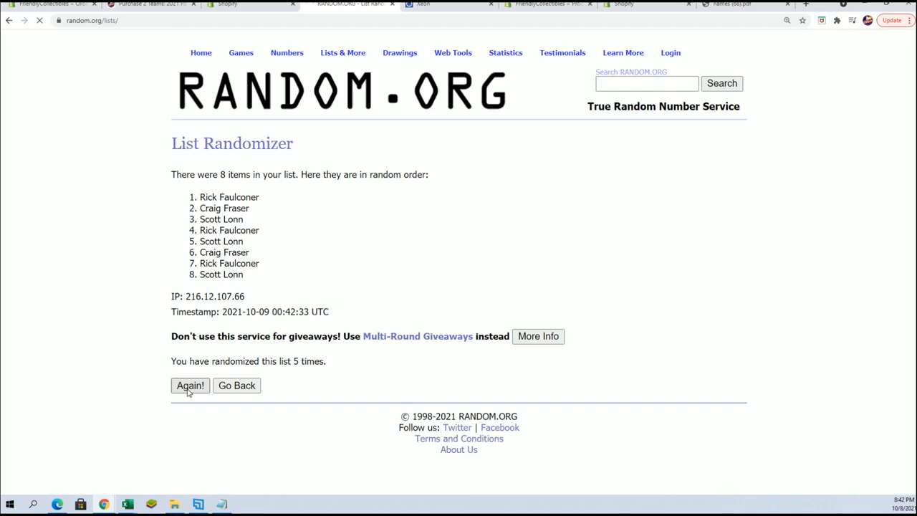
{"action": "left_click", "coordinate": [190, 386]}
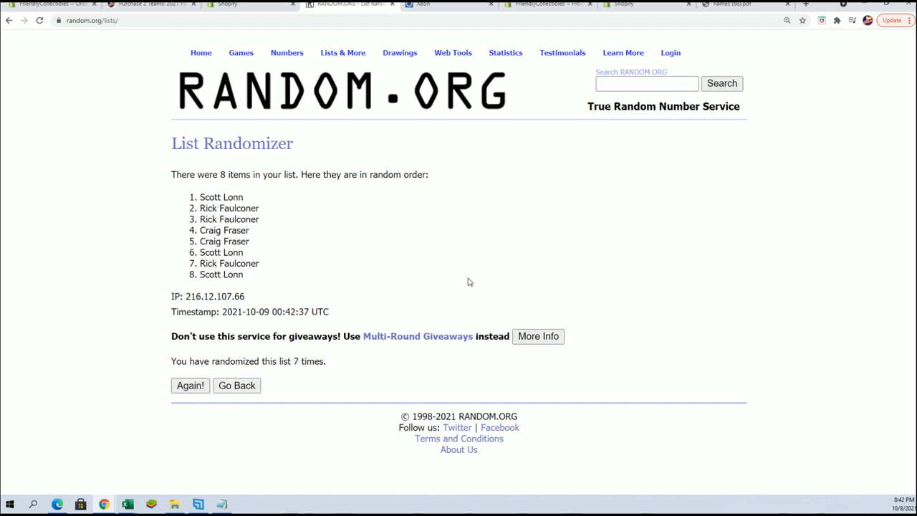
{"action": "mouse_move", "coordinate": [453, 264]}
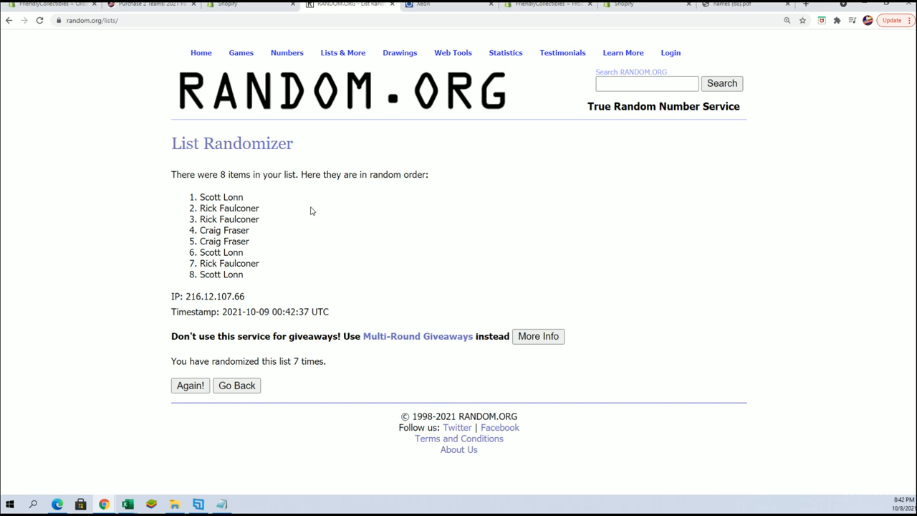
{"action": "left_click_drag", "start_coordinate": [199, 197], "coordinate": [262, 207]}
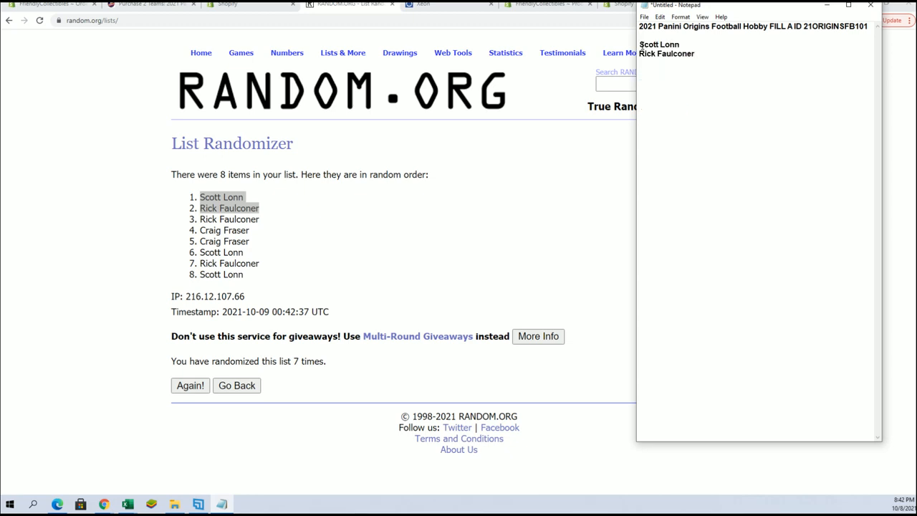
{"action": "left_click", "coordinate": [693, 54]}
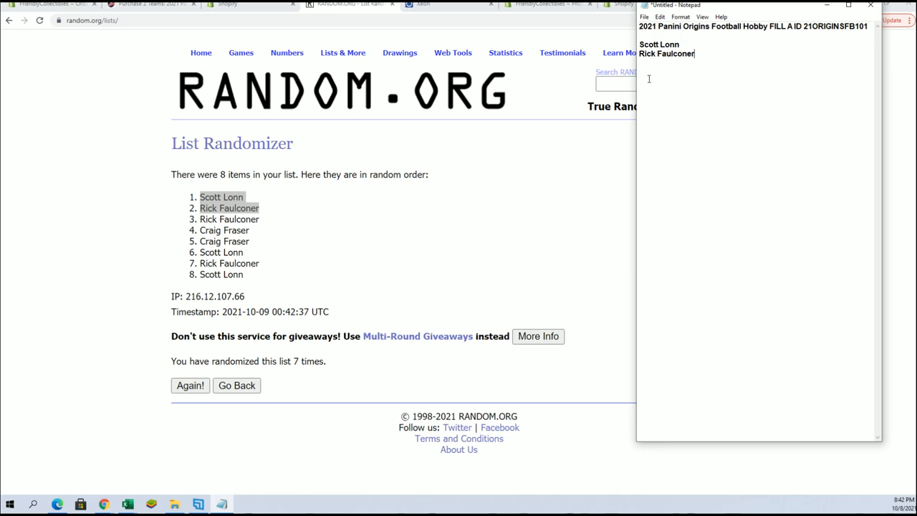